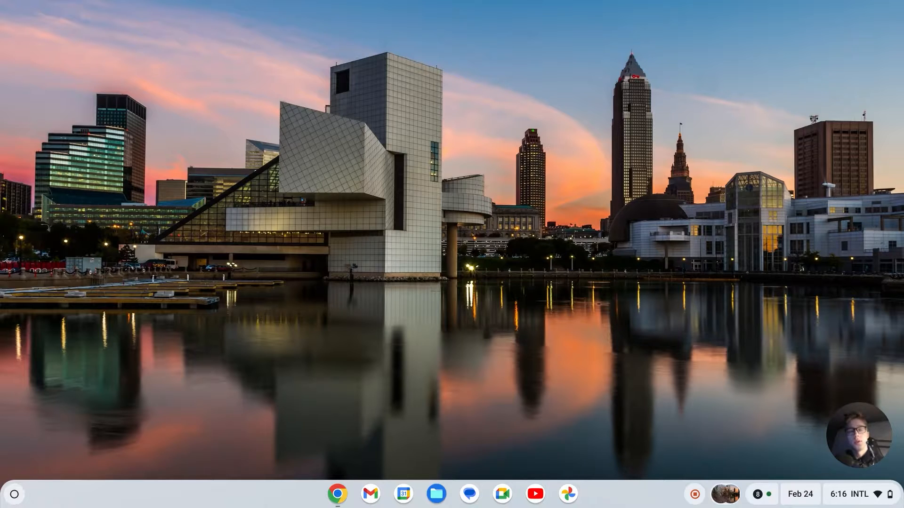
mouse_move(105, 479)
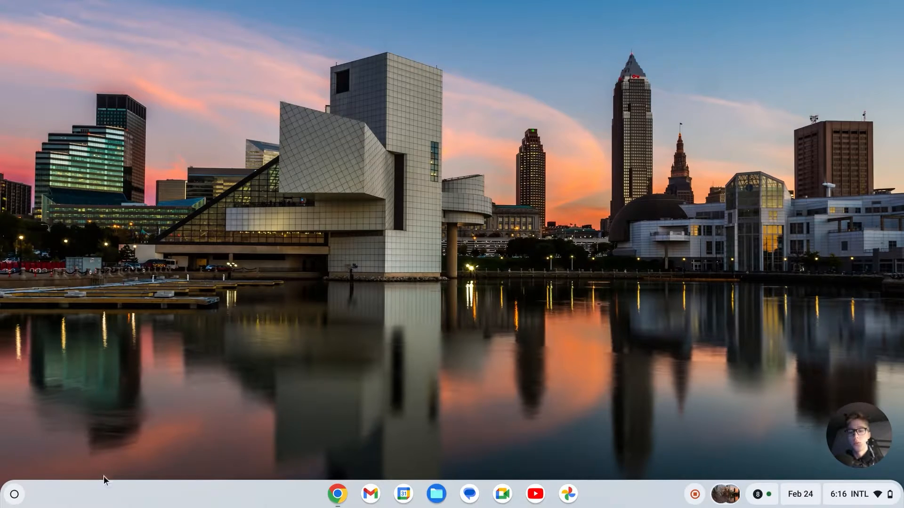
mouse_move(399, 416)
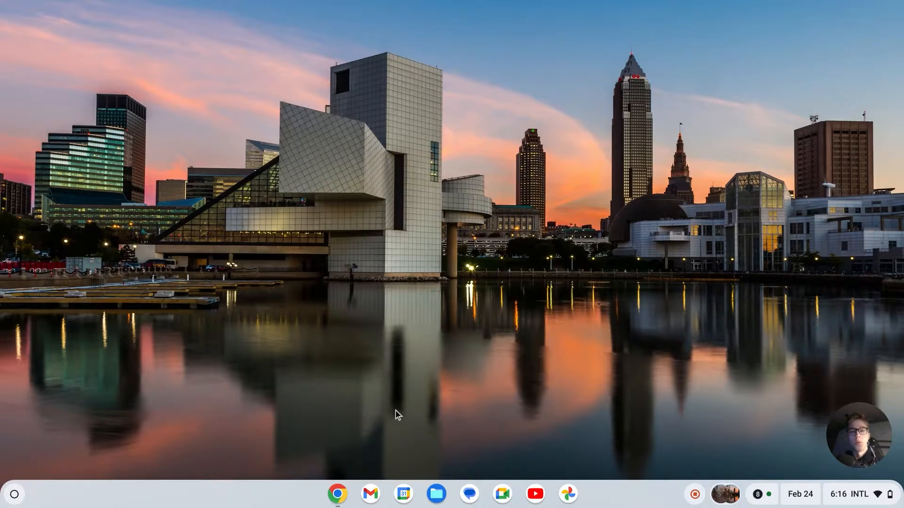
mouse_move(362, 456)
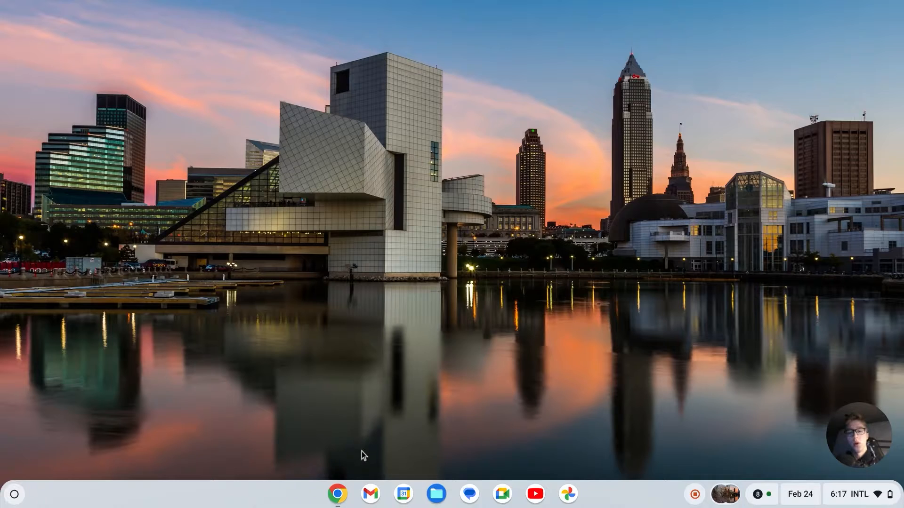
- Launch Chrome from the shelf and go to office.com to reach the Microsoft 365 sign-in page
left_click(337, 495)
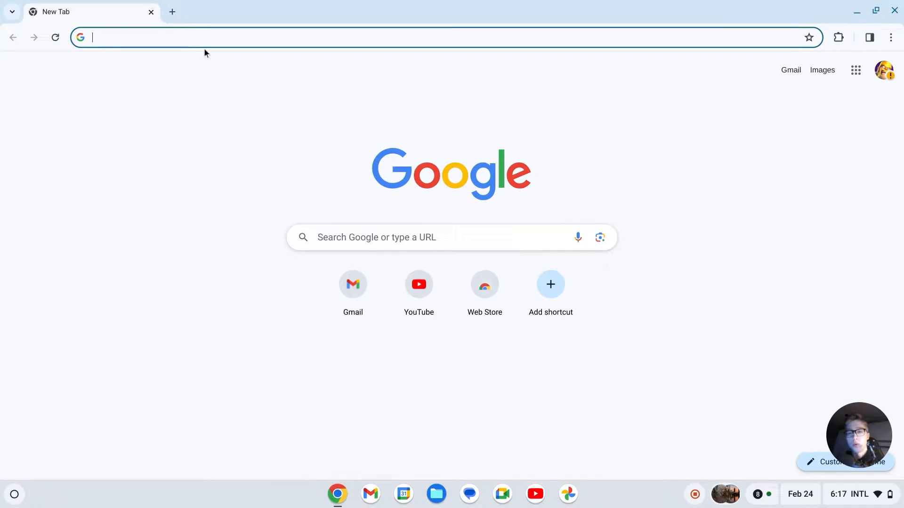
mouse_move(177, 132)
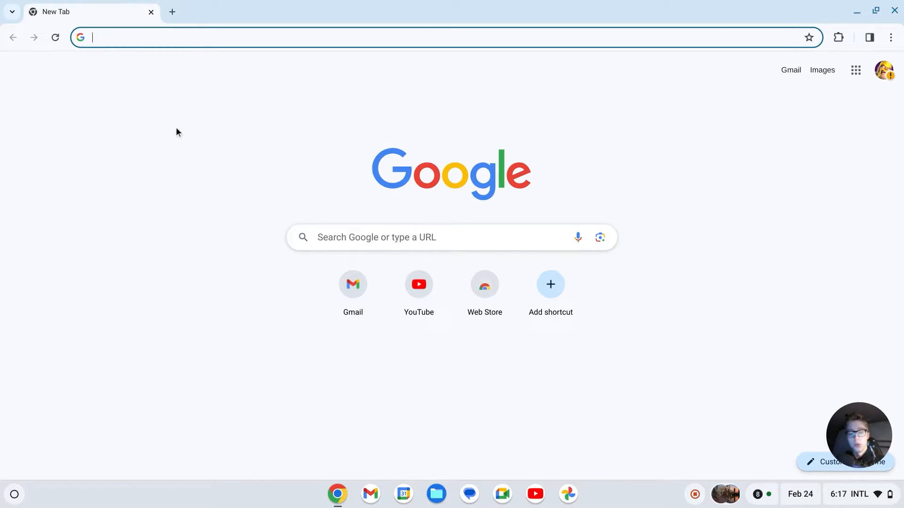
type("office.com")
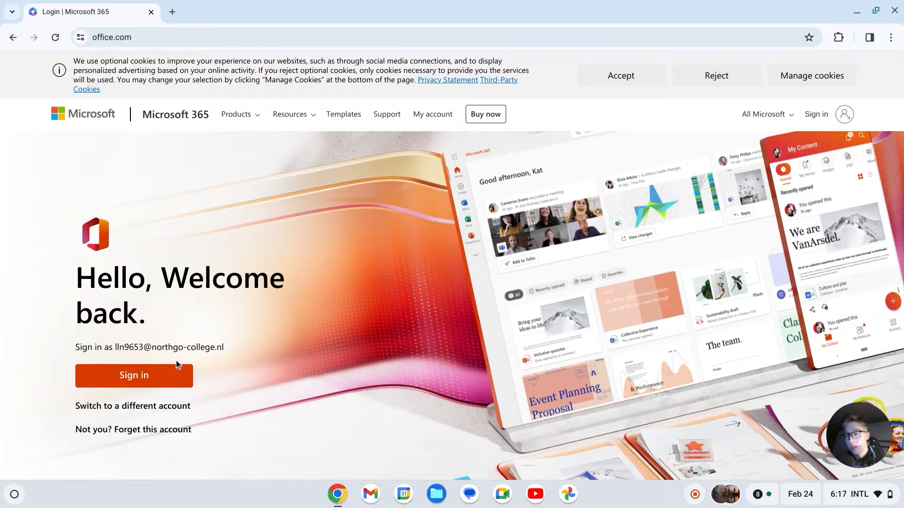
- Sign in with the remembered account to reach the Microsoft 365 home page
left_click(133, 375)
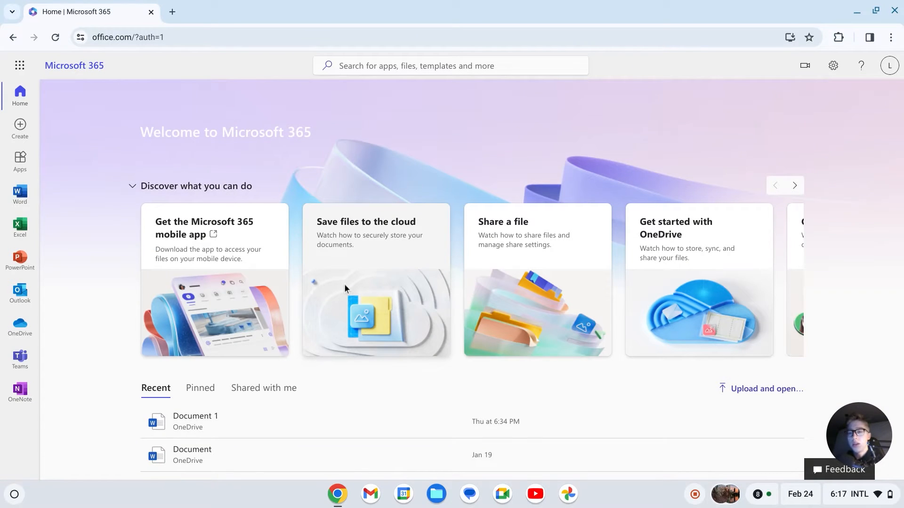
mouse_move(20, 260)
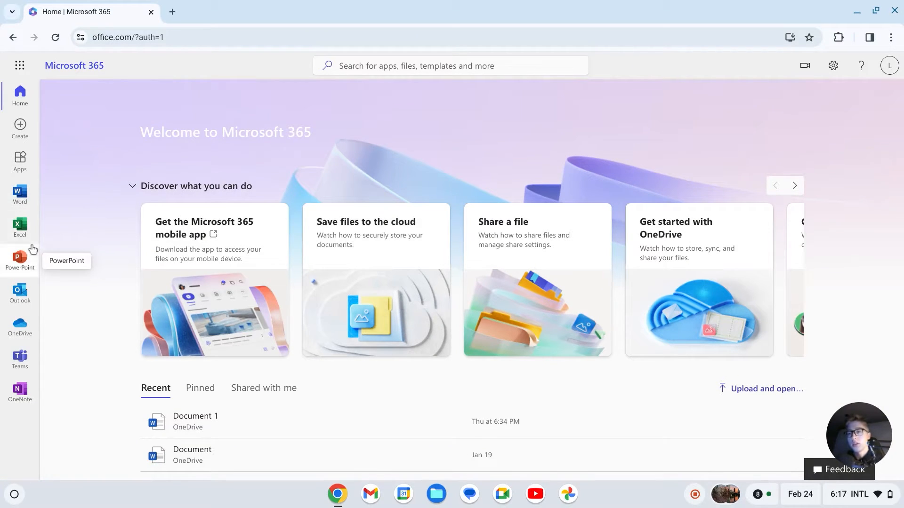
mouse_move(684, 132)
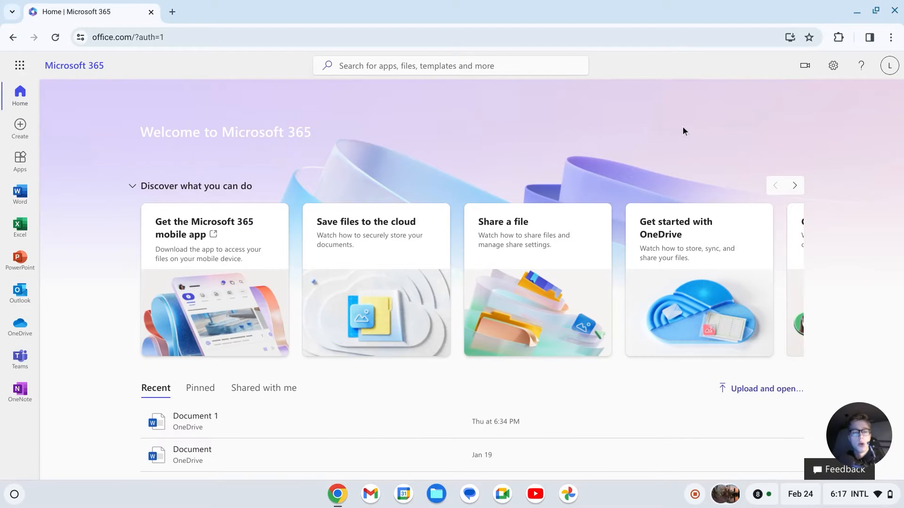
mouse_move(679, 104)
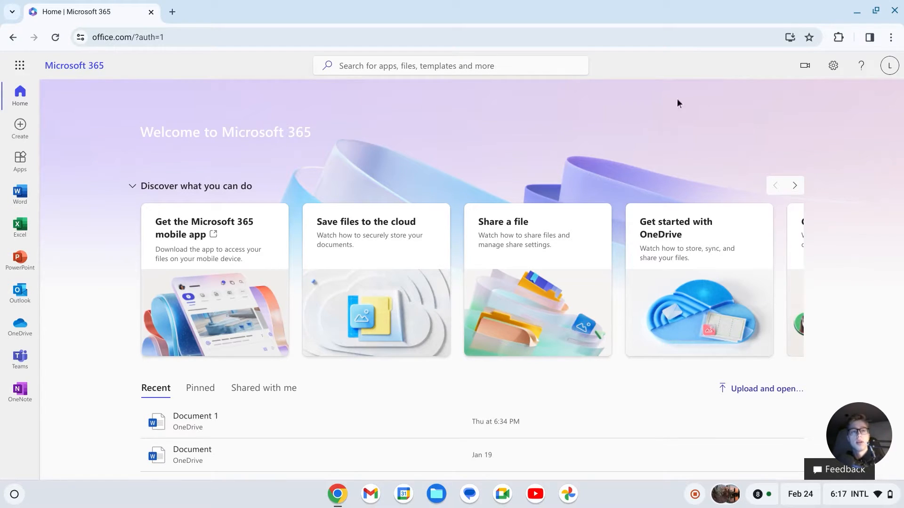
mouse_move(789, 37)
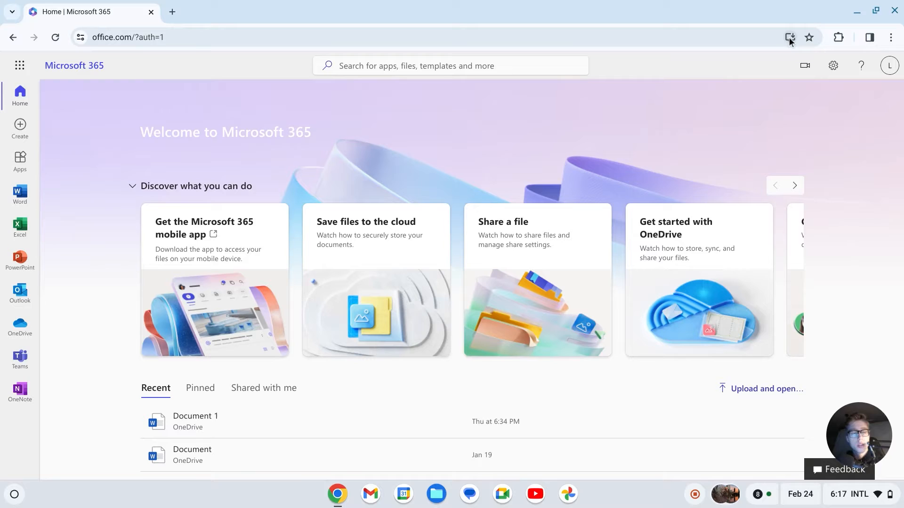
- Install Microsoft 365 as a Chrome app so it opens in its own standalone window
left_click(789, 37)
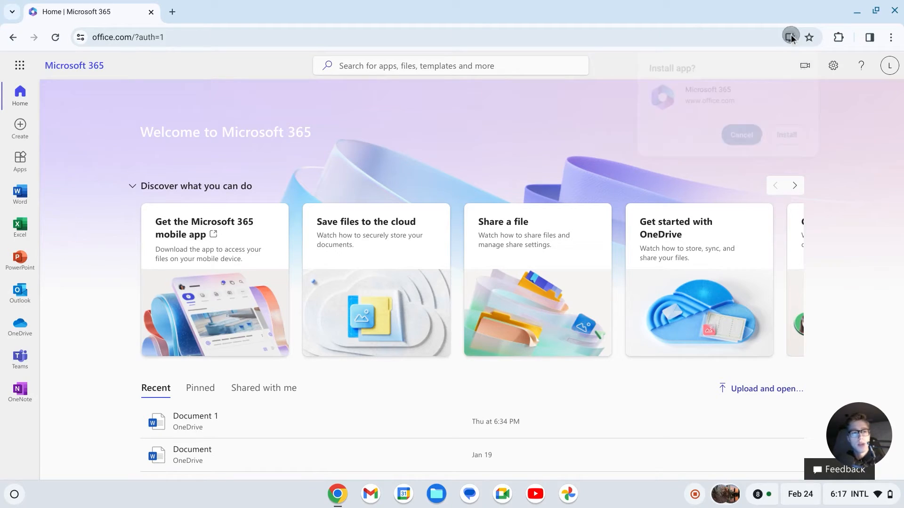
left_click(790, 37)
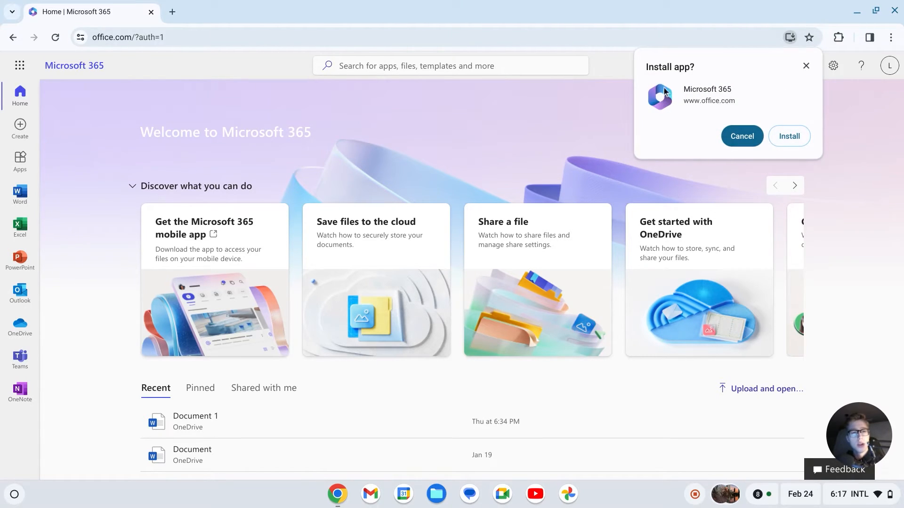
left_click(789, 136)
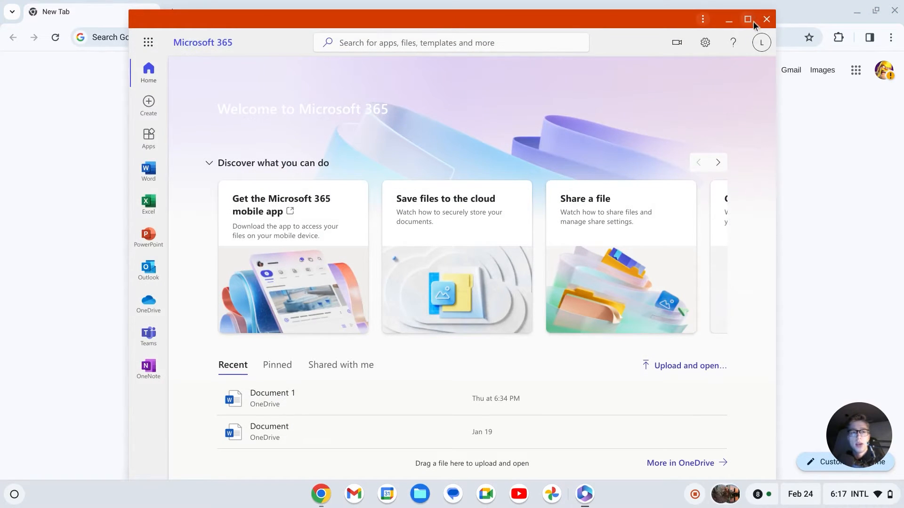
- Maximize the Microsoft 365 window and create a new blank Word document from the Word start page
left_click(748, 18)
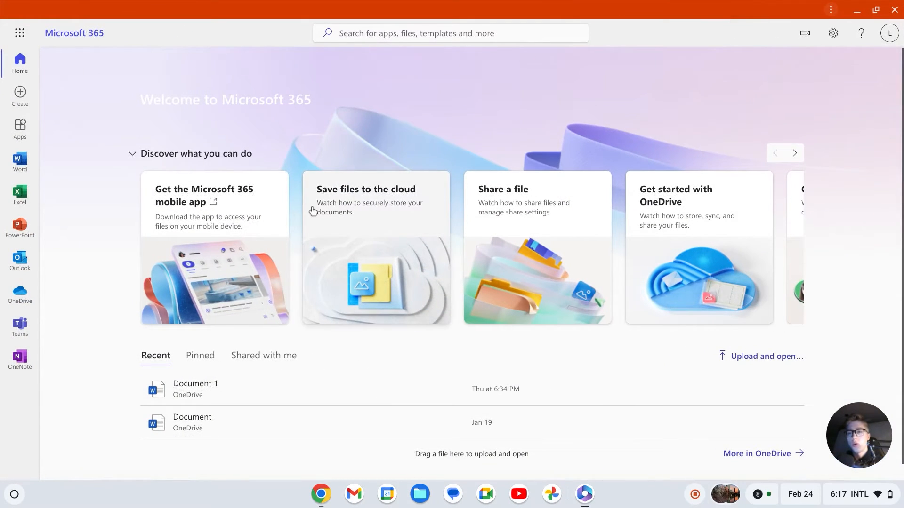
left_click(19, 160)
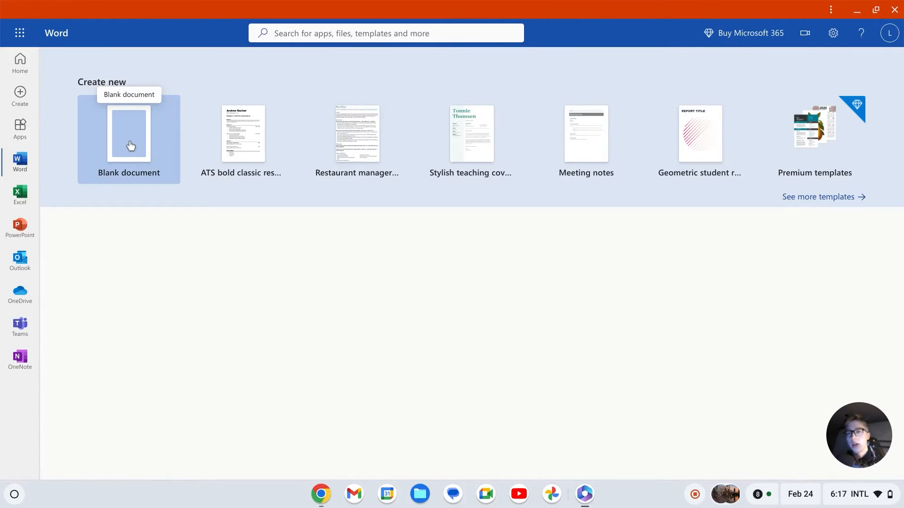
left_click(129, 134)
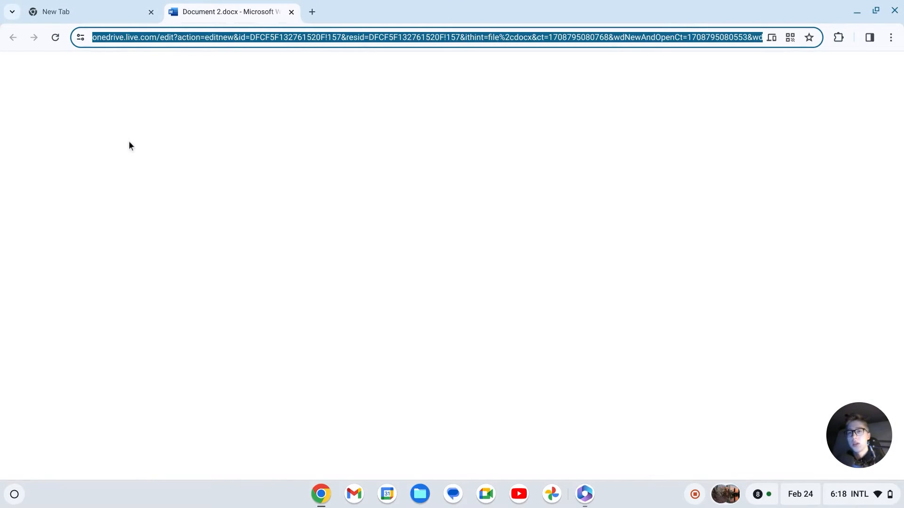
left_click(151, 11)
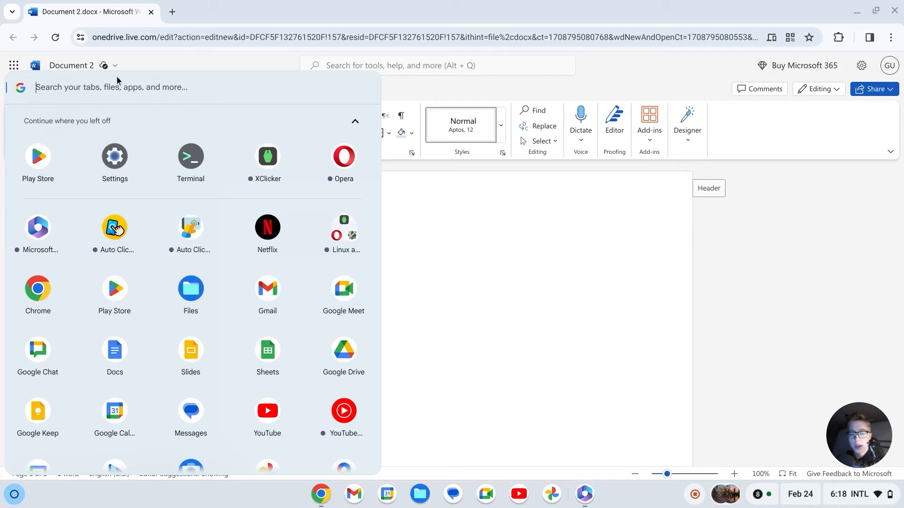
- Reopen Microsoft 365 from the launcher search 'micro' and switch to the PowerPoint start page
type("micro")
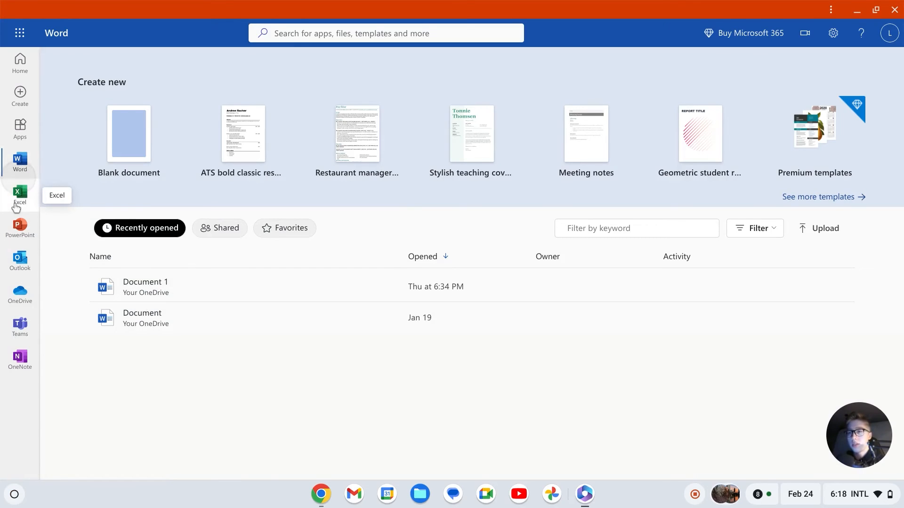
left_click(19, 225)
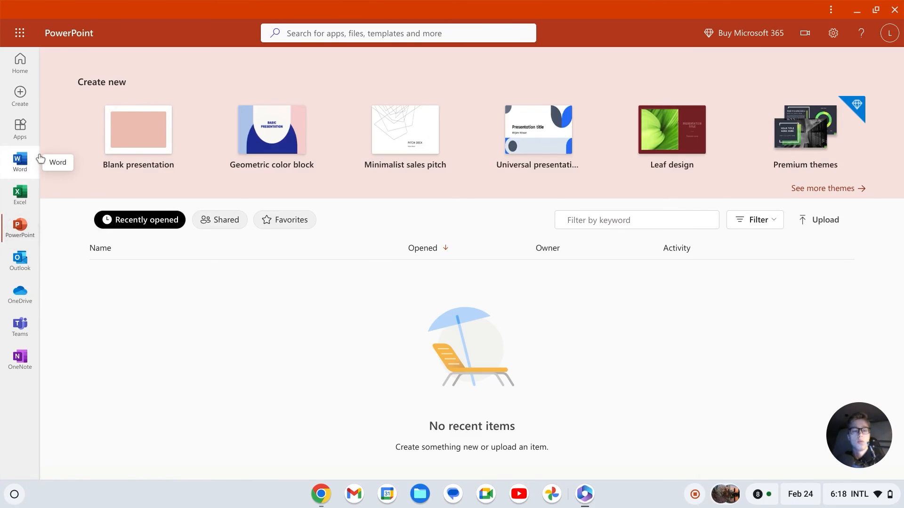